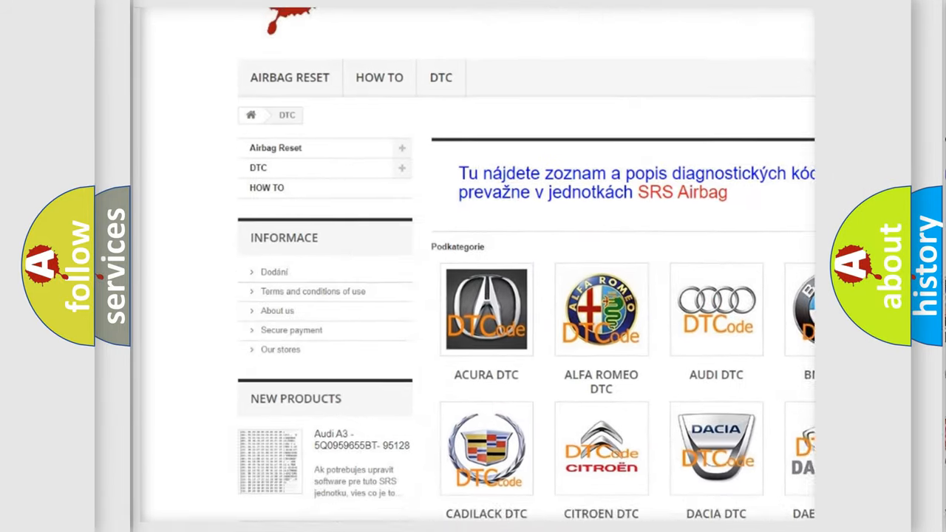
pyautogui.scroll(-3)
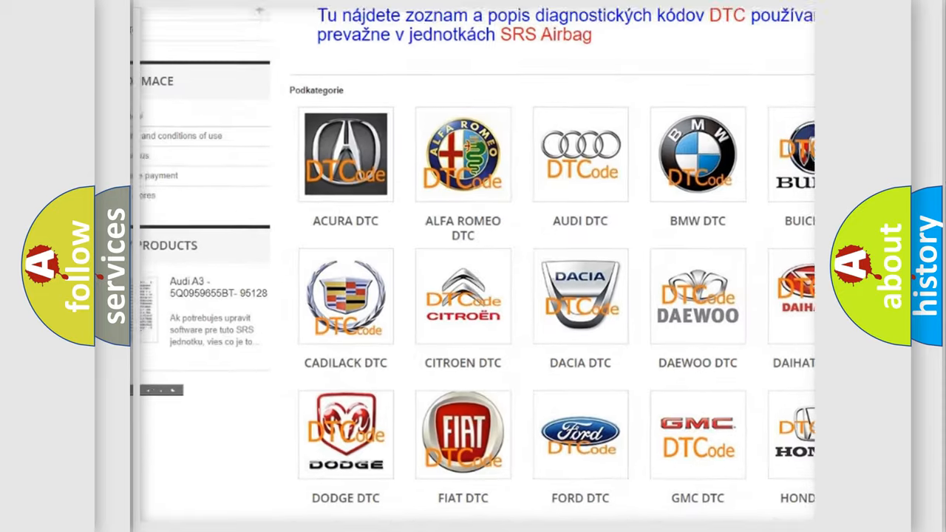
pyautogui.scroll(-3)
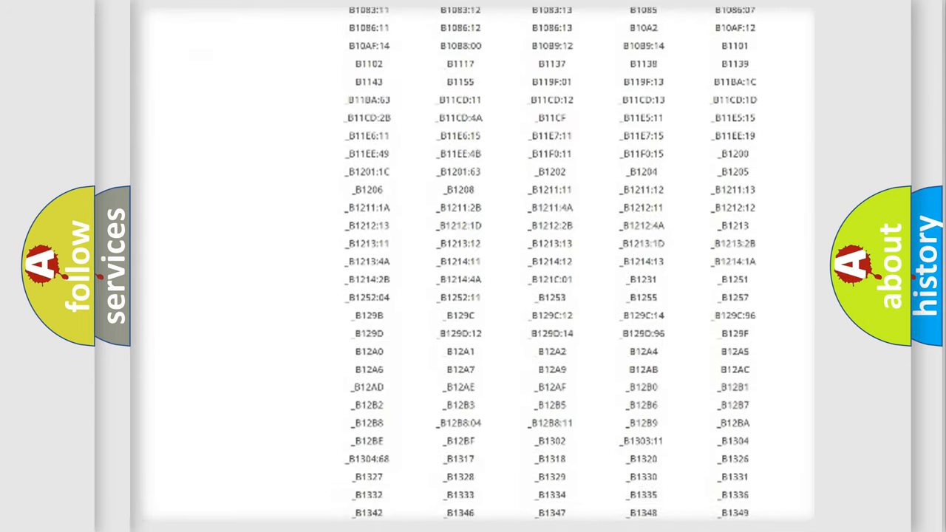
pyautogui.scroll(-3)
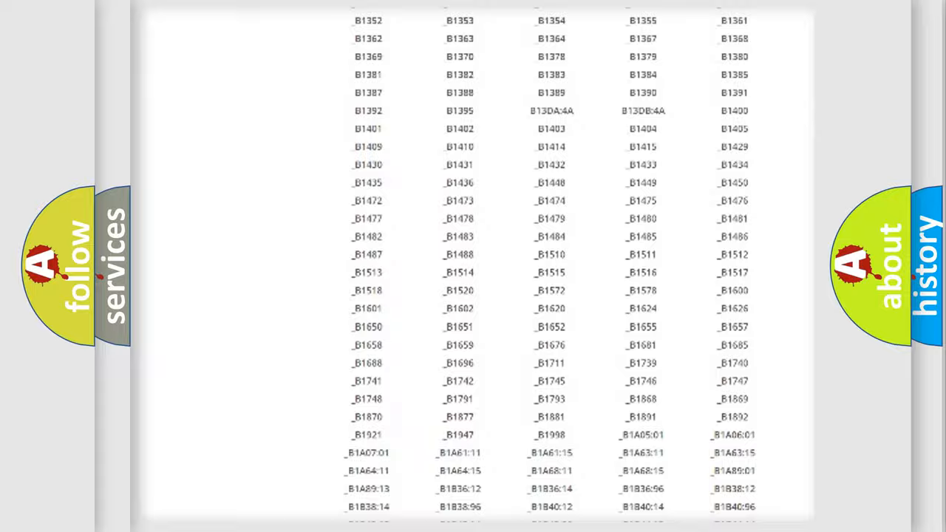